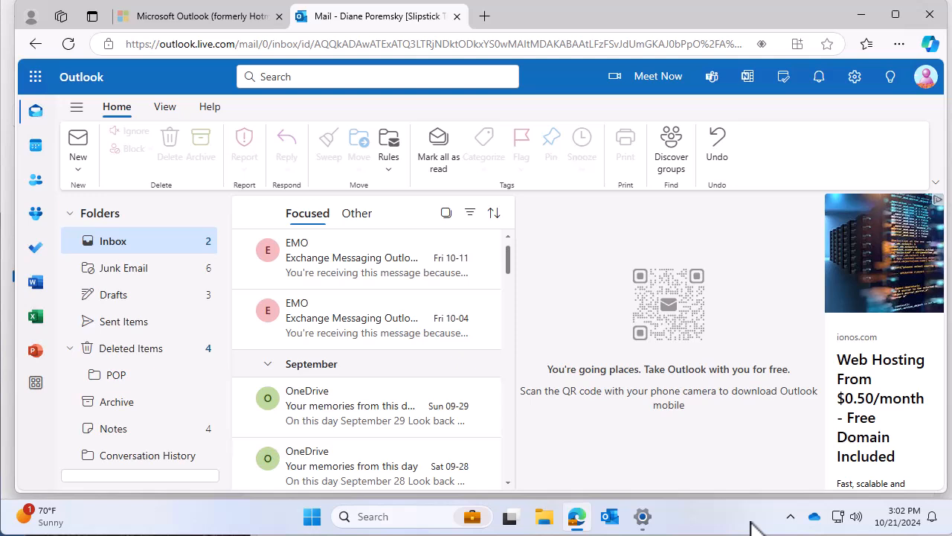
{"action": "mouse_move", "coordinate": [744, 524]}
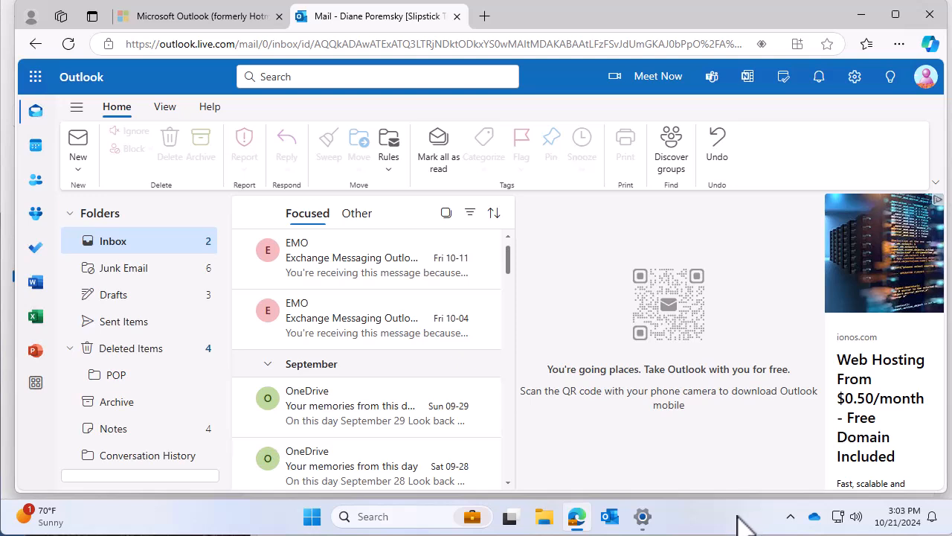
{"action": "mouse_move", "coordinate": [325, 275]}
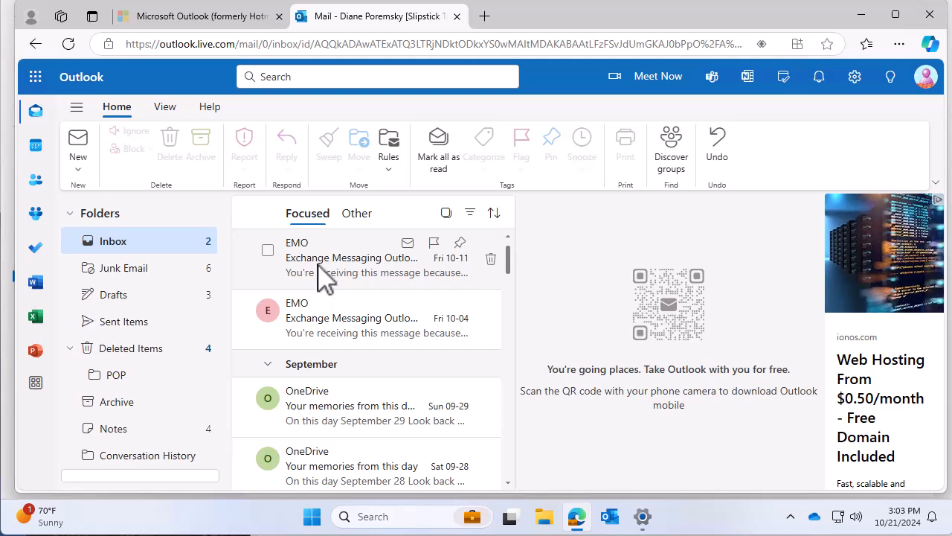
Step: Open the newest EMO message, dated Fri 10-11, in the reading pane
{"action": "left_click", "coordinate": [349, 257]}
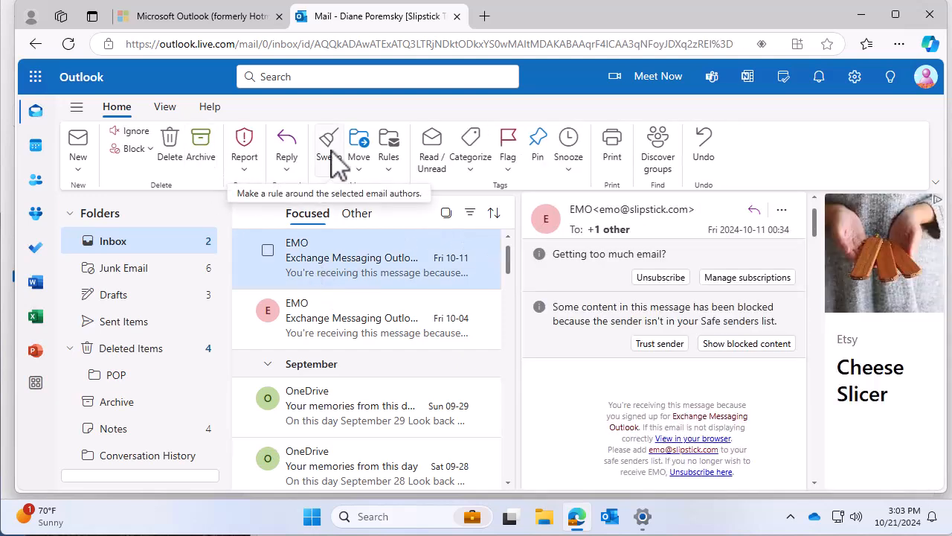
Step: Create a Sweep rule moving EMO messages older than 10 days to Deleted Items
{"action": "left_click", "coordinate": [328, 136]}
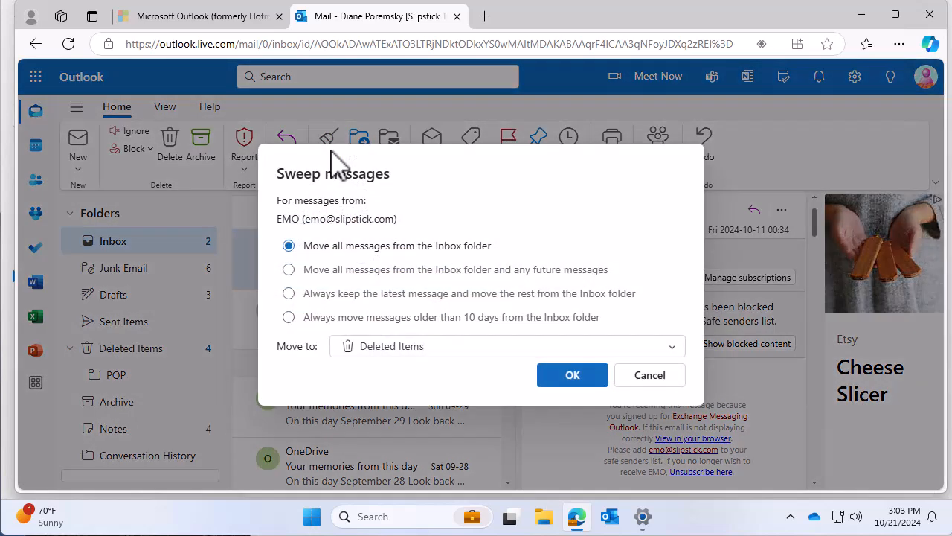
{"action": "mouse_move", "coordinate": [289, 324]}
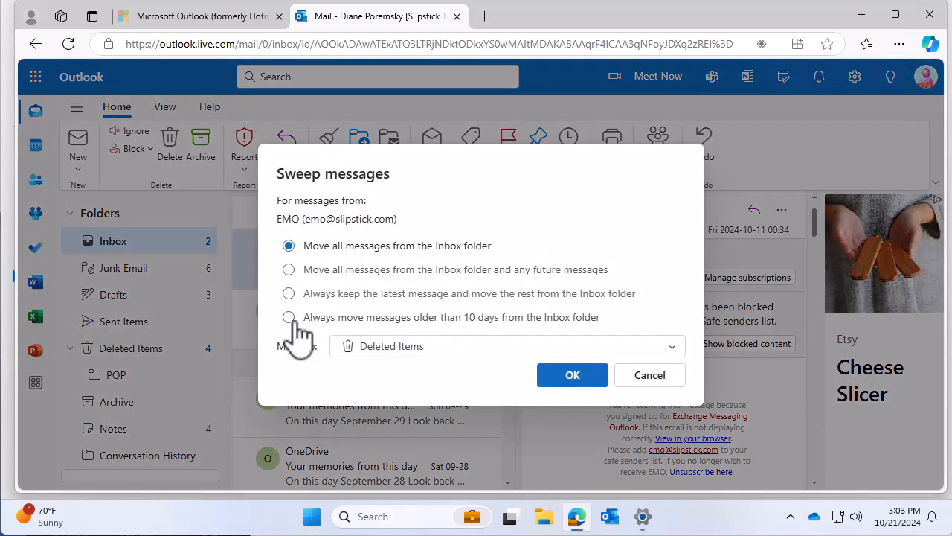
{"action": "left_click", "coordinate": [289, 317]}
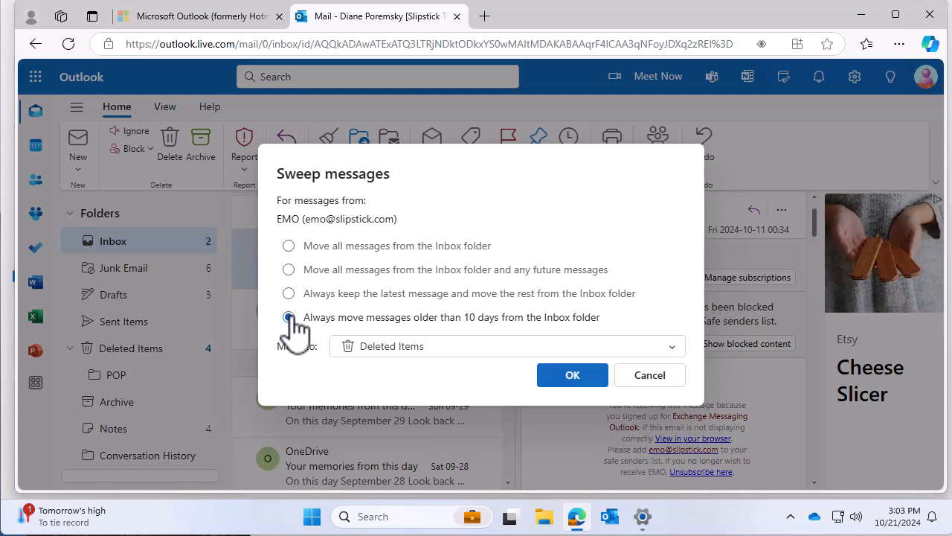
{"action": "left_click", "coordinate": [289, 317]}
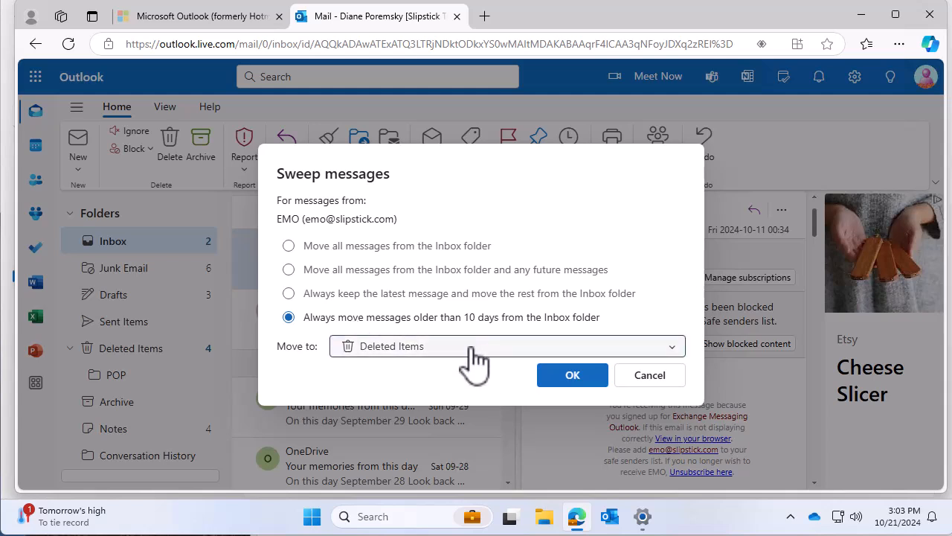
{"action": "mouse_move", "coordinate": [491, 394]}
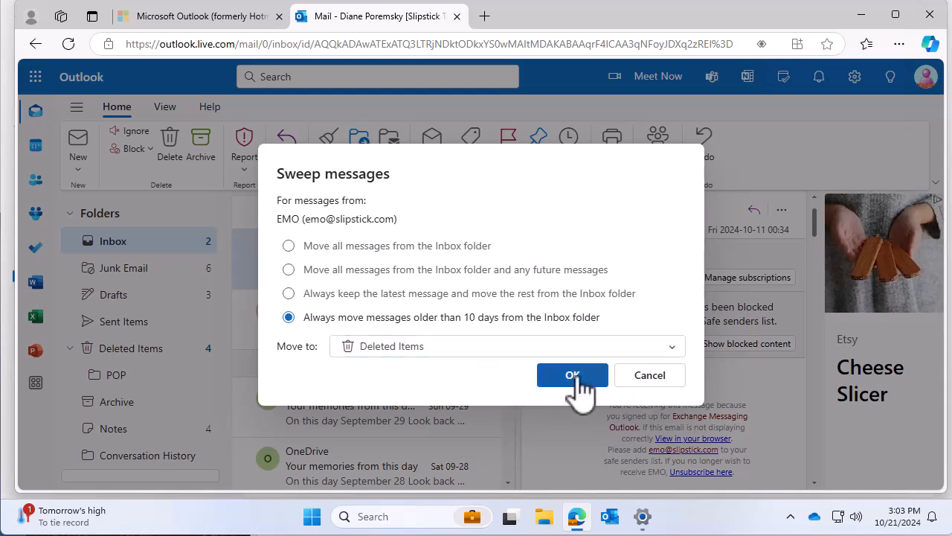
{"action": "left_click", "coordinate": [572, 375]}
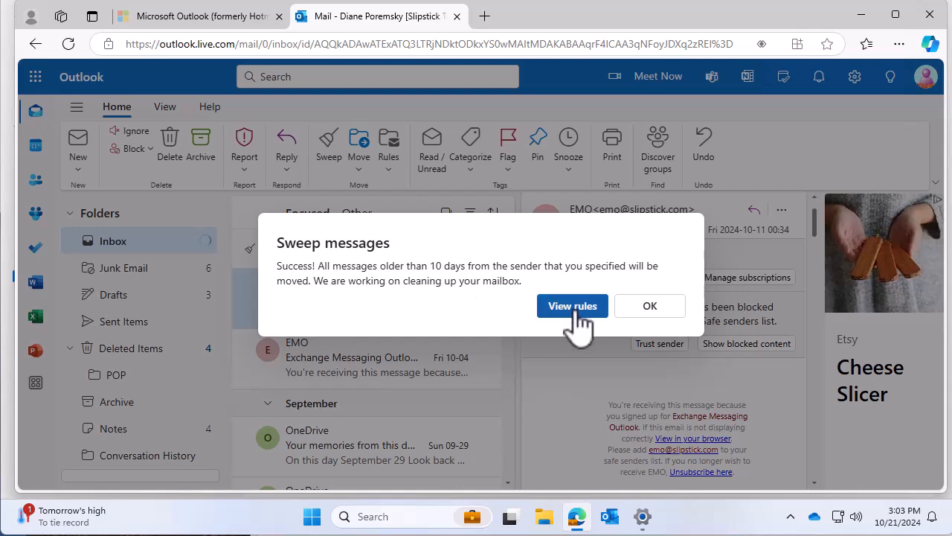
Step: Review the saved EMO rule on the Sweep settings page, then return to the inbox
{"action": "left_click", "coordinate": [649, 306]}
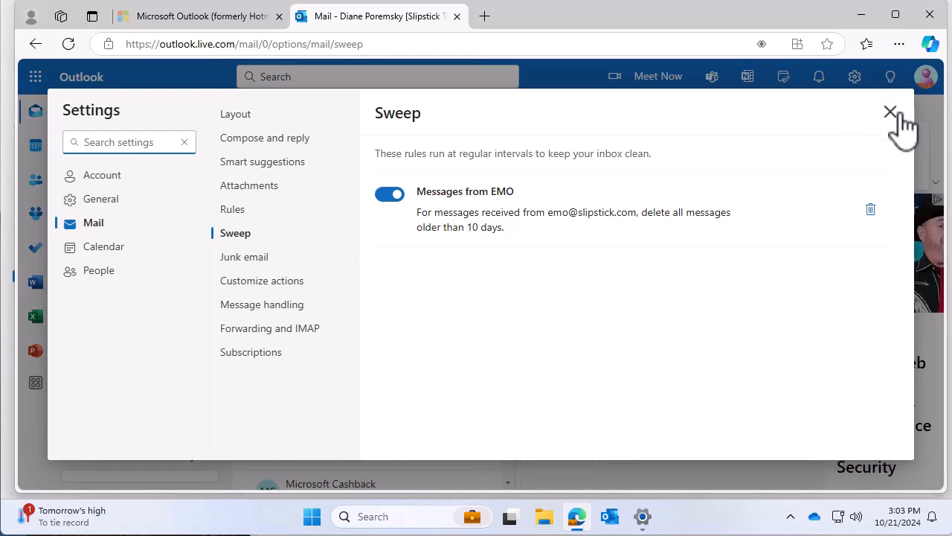
{"action": "left_click", "coordinate": [890, 112]}
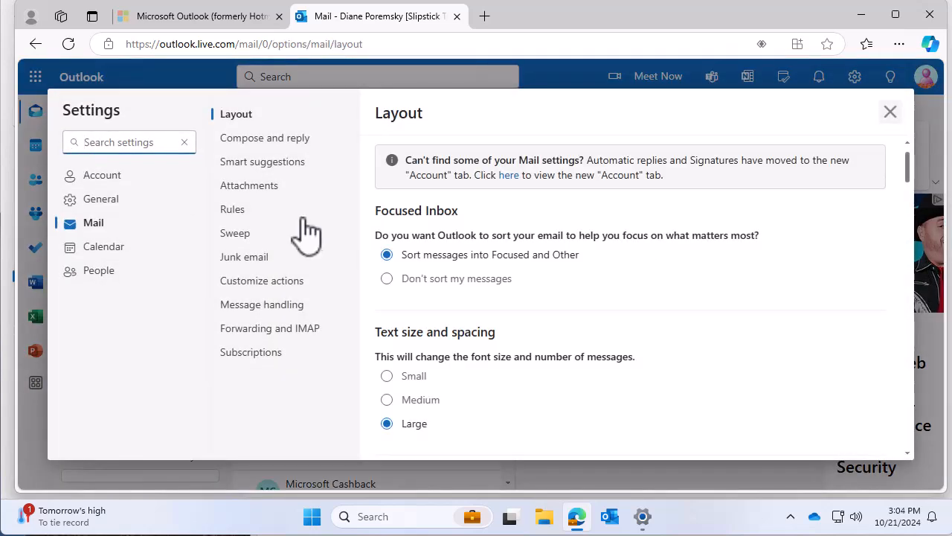
{"action": "left_click", "coordinate": [236, 232]}
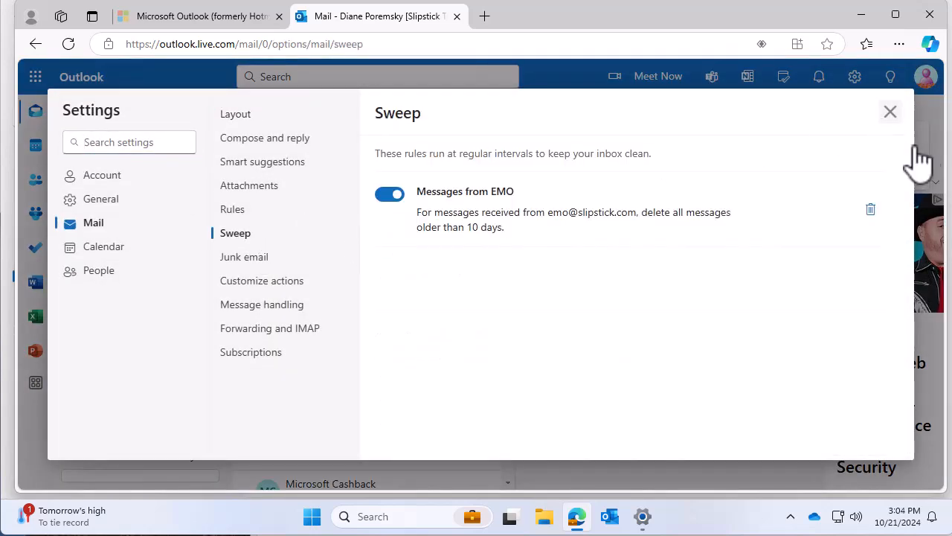
{"action": "left_click", "coordinate": [890, 110]}
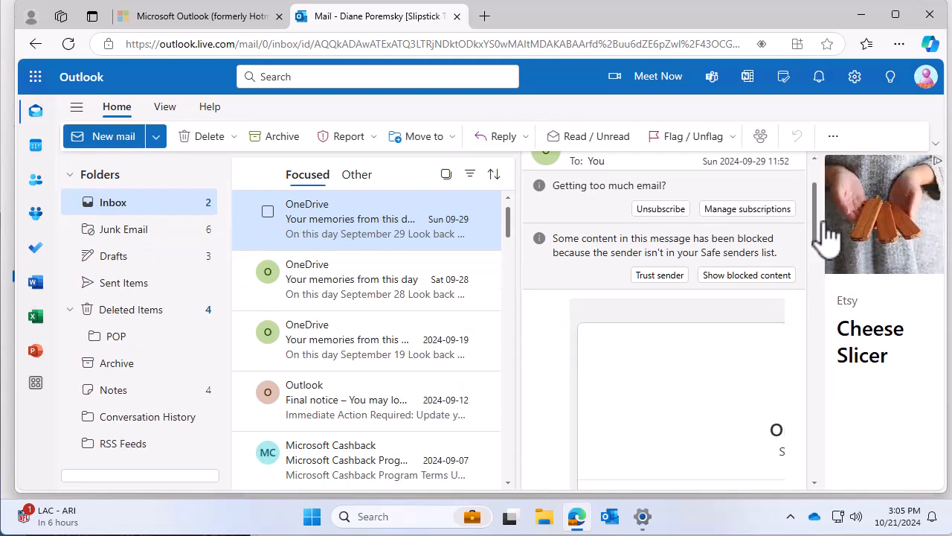
Step: Show the overflow menu of remaining mail commands, including Sweep
{"action": "left_click", "coordinate": [833, 137]}
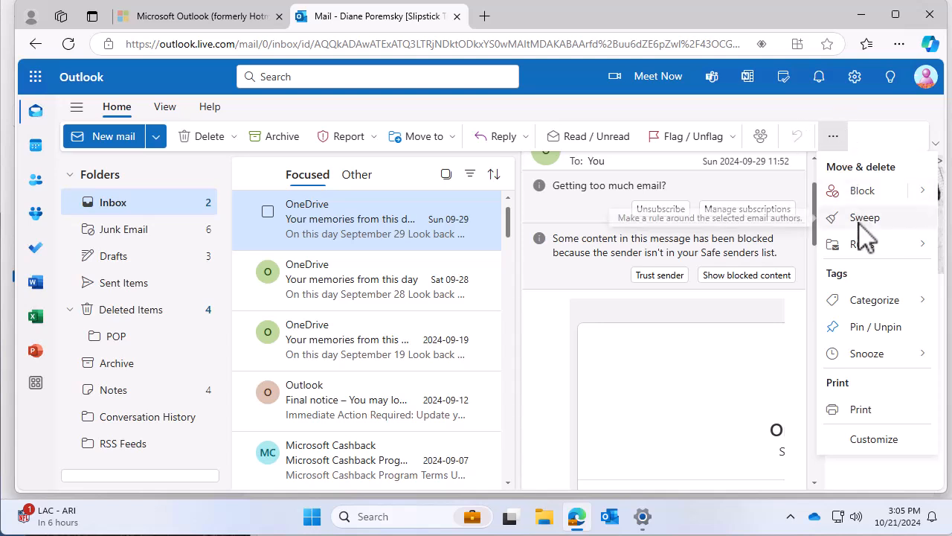
{"action": "mouse_move", "coordinate": [871, 241]}
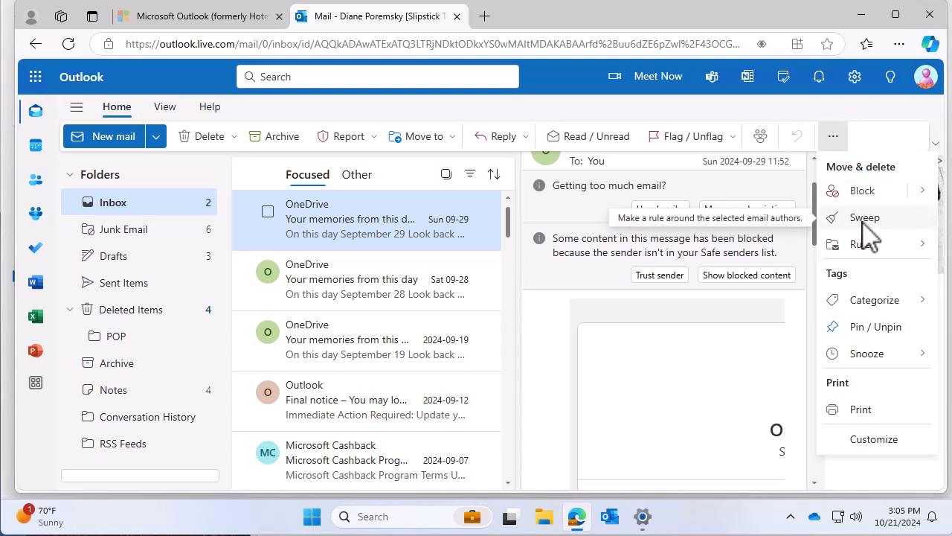
{"action": "mouse_move", "coordinate": [893, 149]}
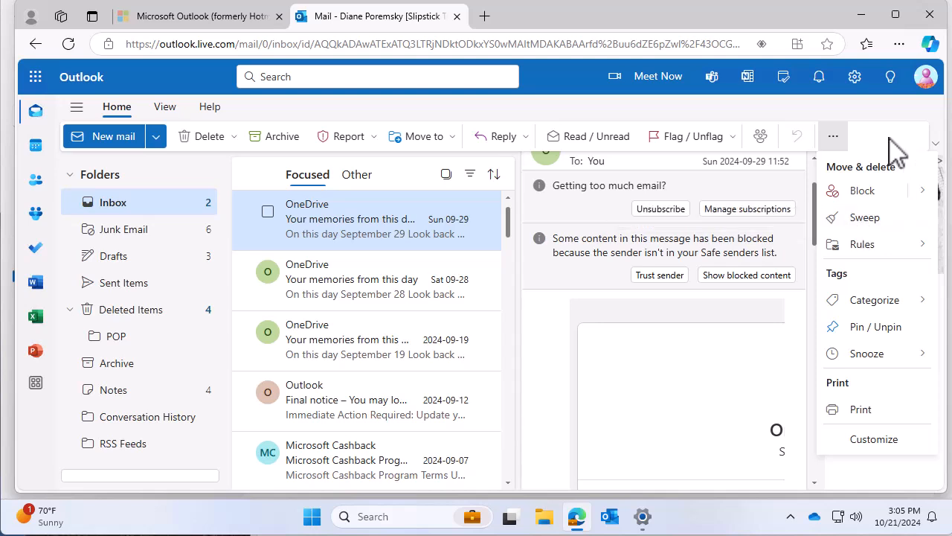
{"action": "mouse_move", "coordinate": [875, 439]}
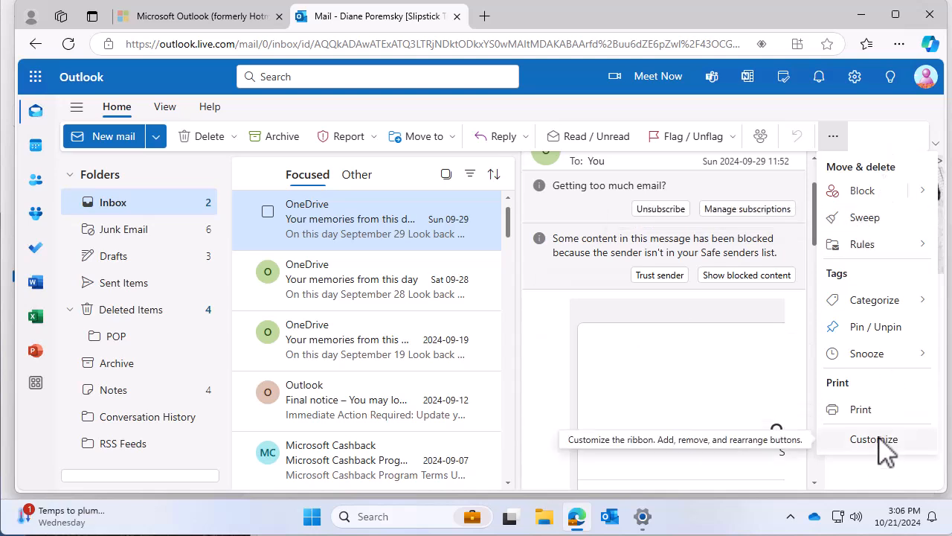
Step: Customize the simplified ribbon to include the Sweep button and save
{"action": "left_click", "coordinate": [878, 439]}
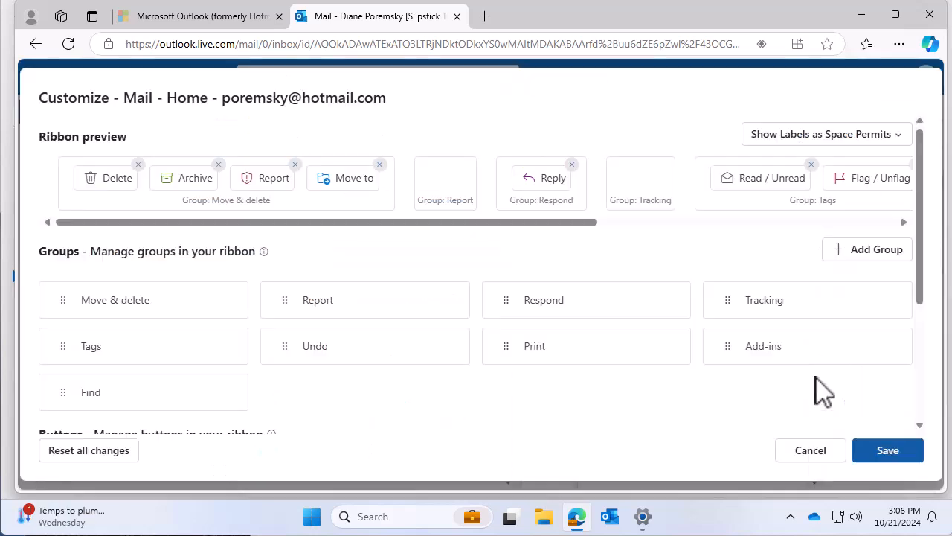
{"action": "scroll", "scroll_direction": "down", "scroll_amount": 3}
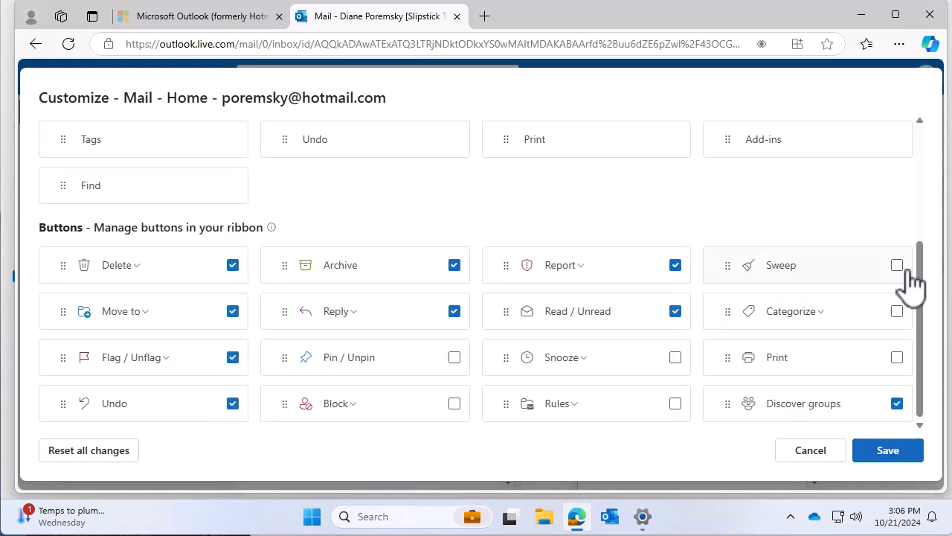
{"action": "left_click", "coordinate": [896, 265]}
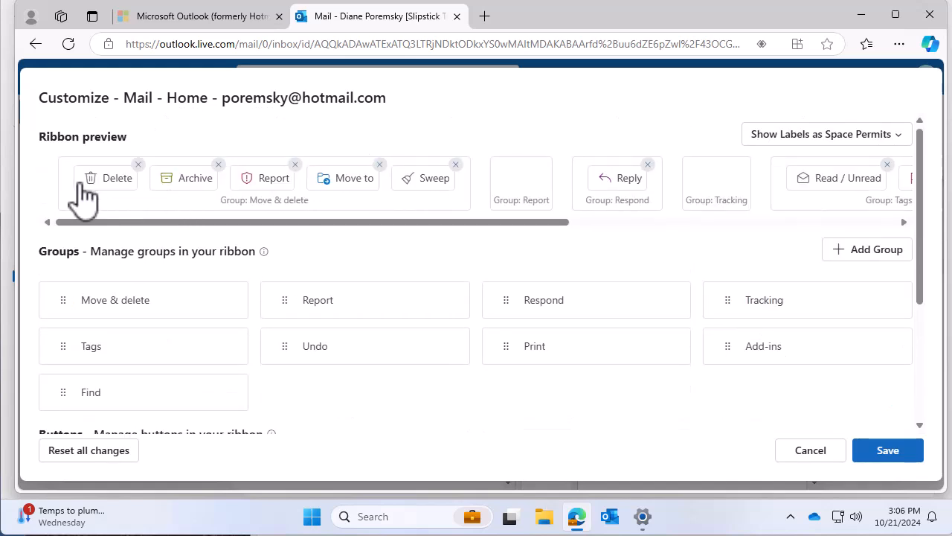
{"action": "mouse_move", "coordinate": [432, 184]}
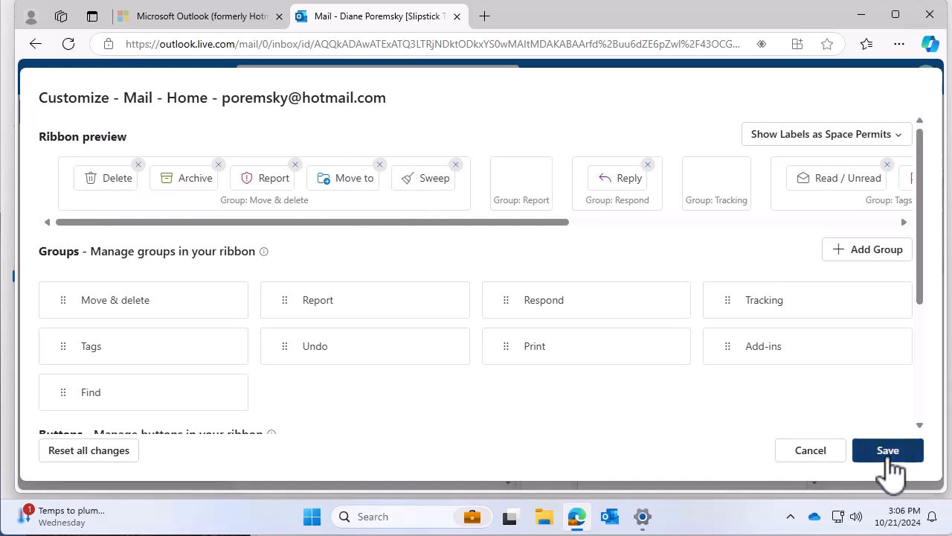
{"action": "left_click", "coordinate": [887, 449]}
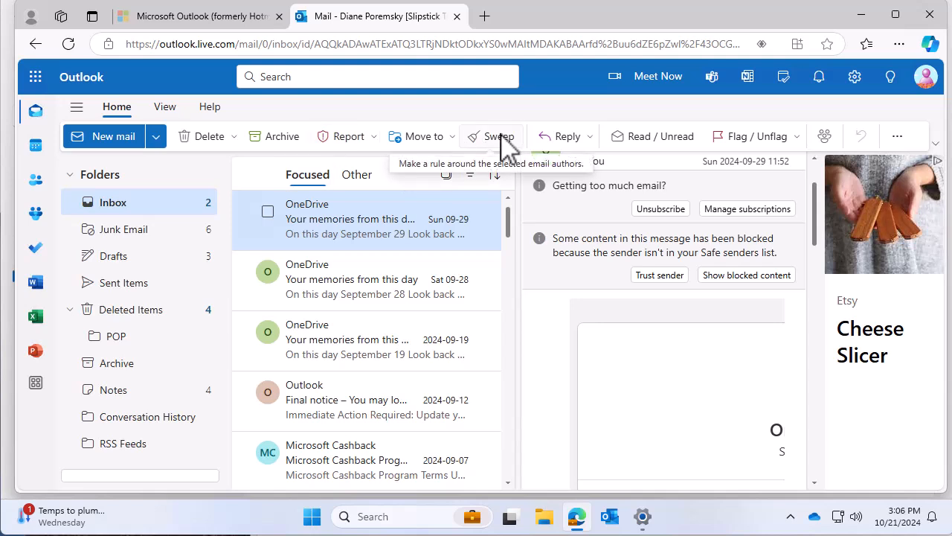
{"action": "mouse_move", "coordinate": [503, 152]}
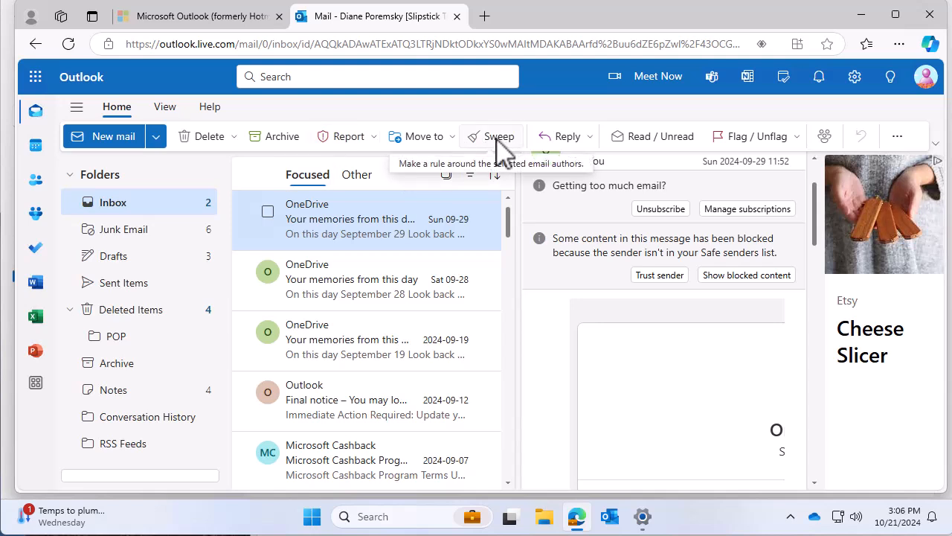